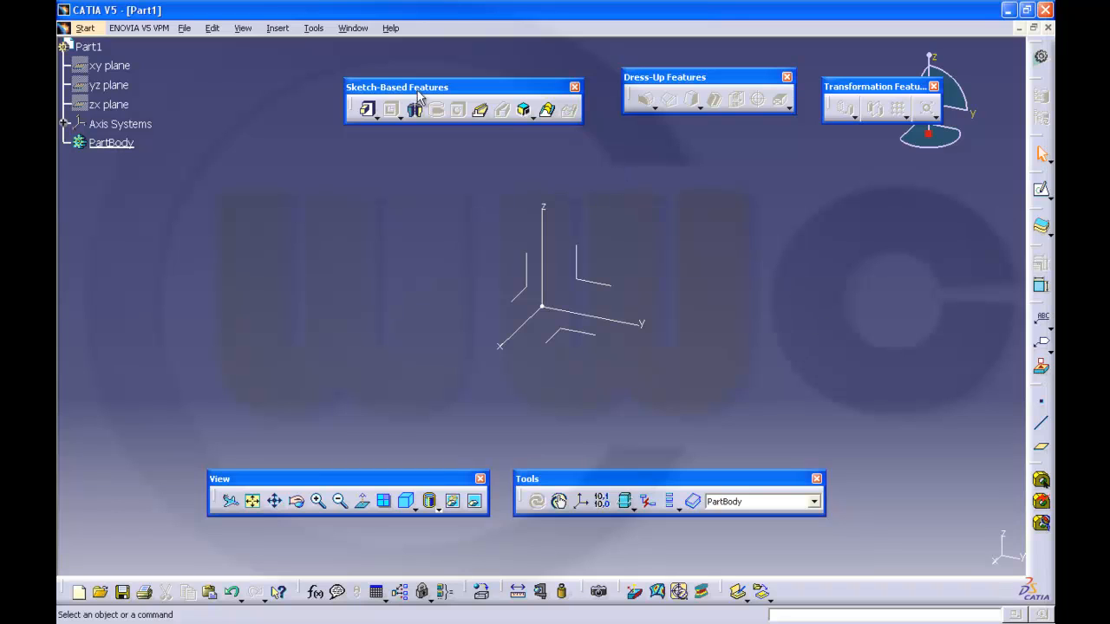
mouse_move(463, 245)
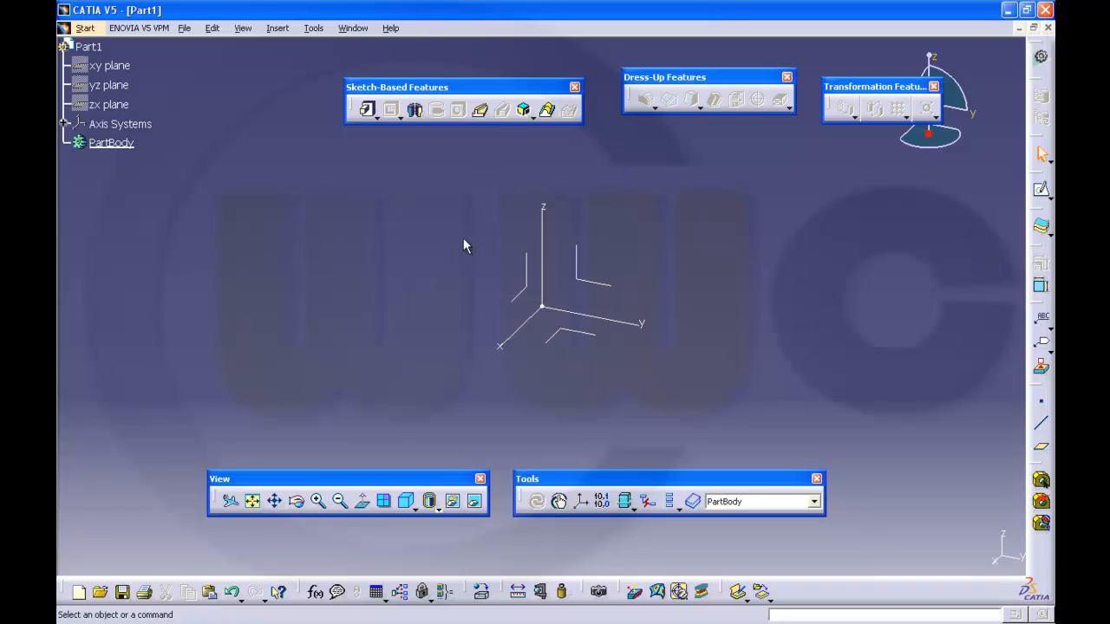
mouse_move(460, 239)
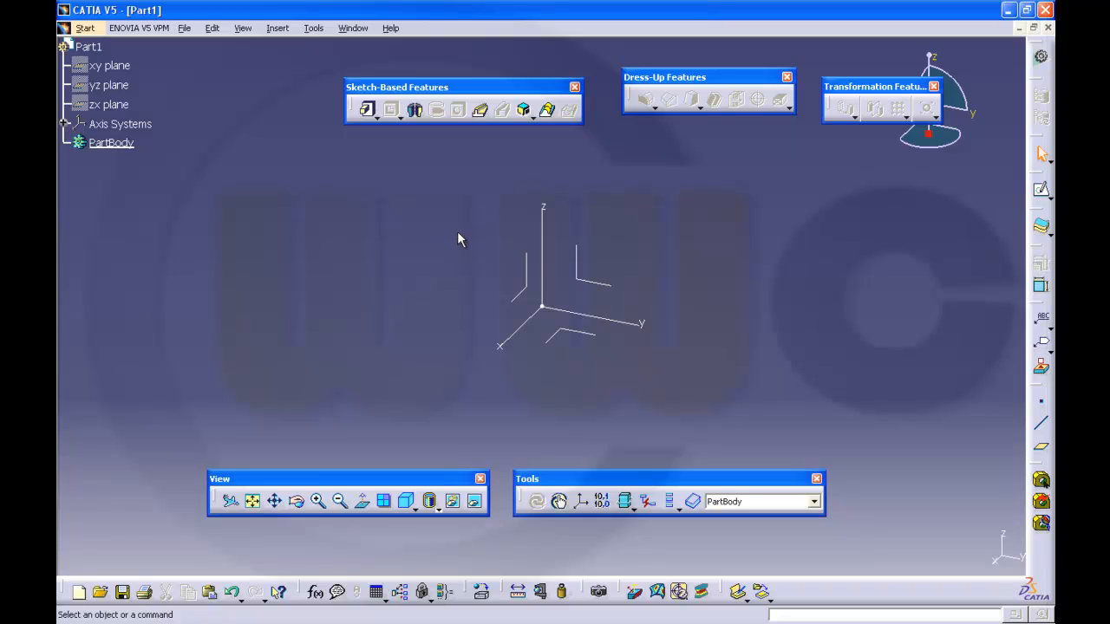
mouse_move(452, 232)
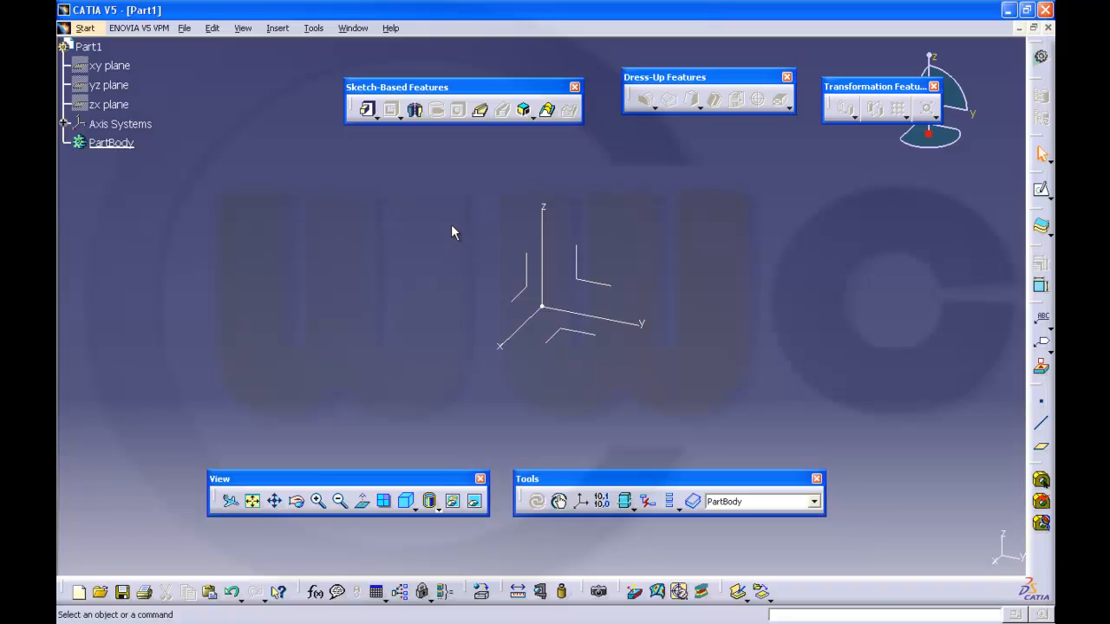
mouse_move(644, 393)
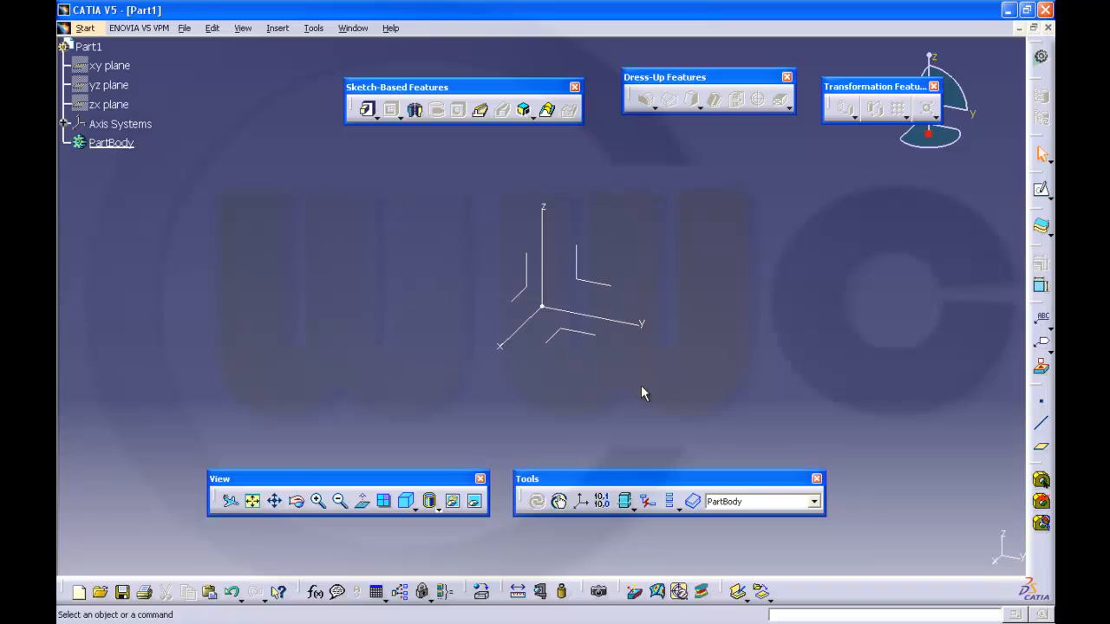
mouse_move(523, 167)
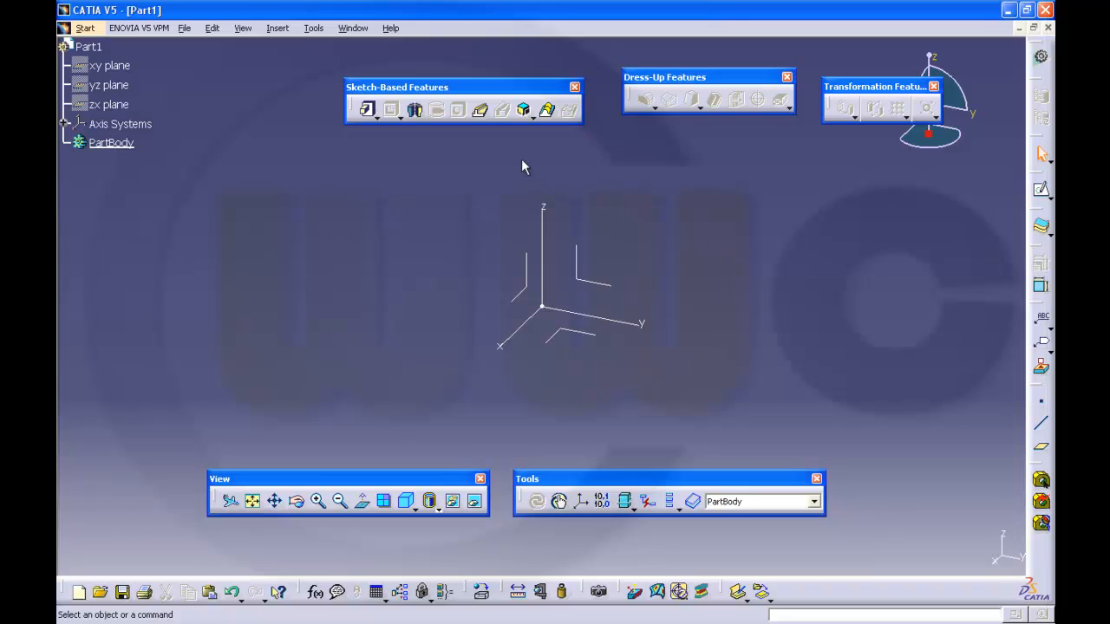
mouse_move(340, 93)
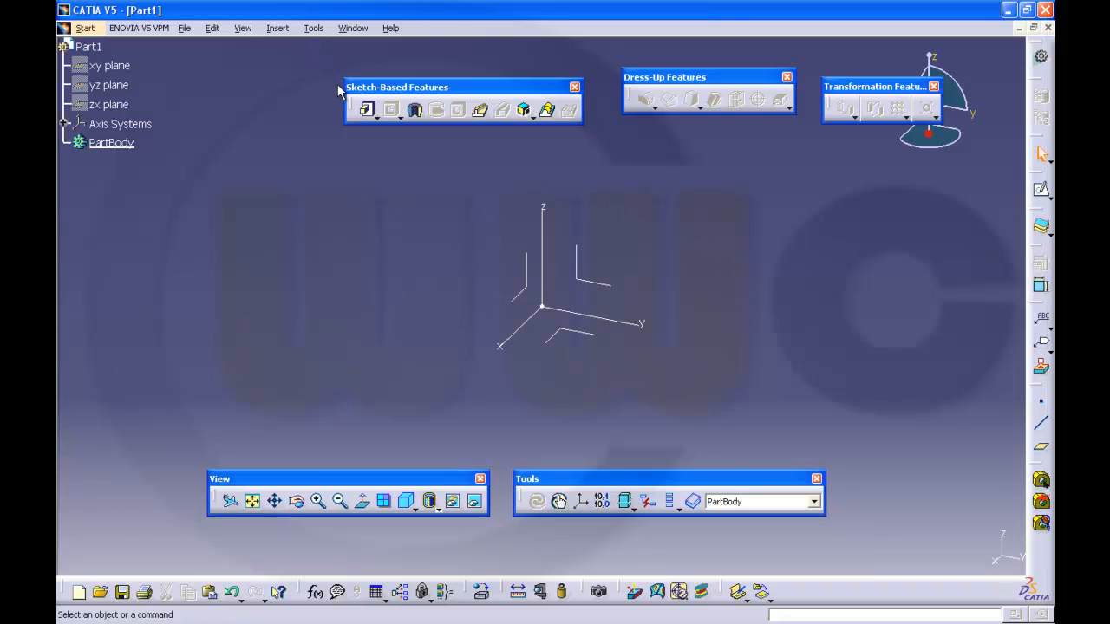
mouse_move(339, 68)
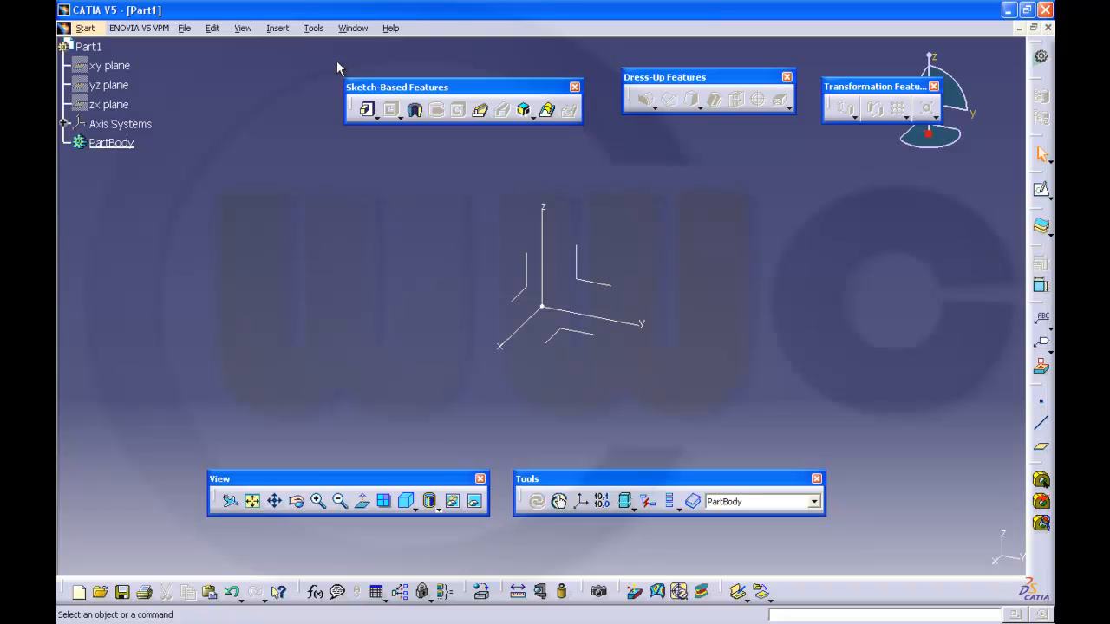
mouse_move(240, 43)
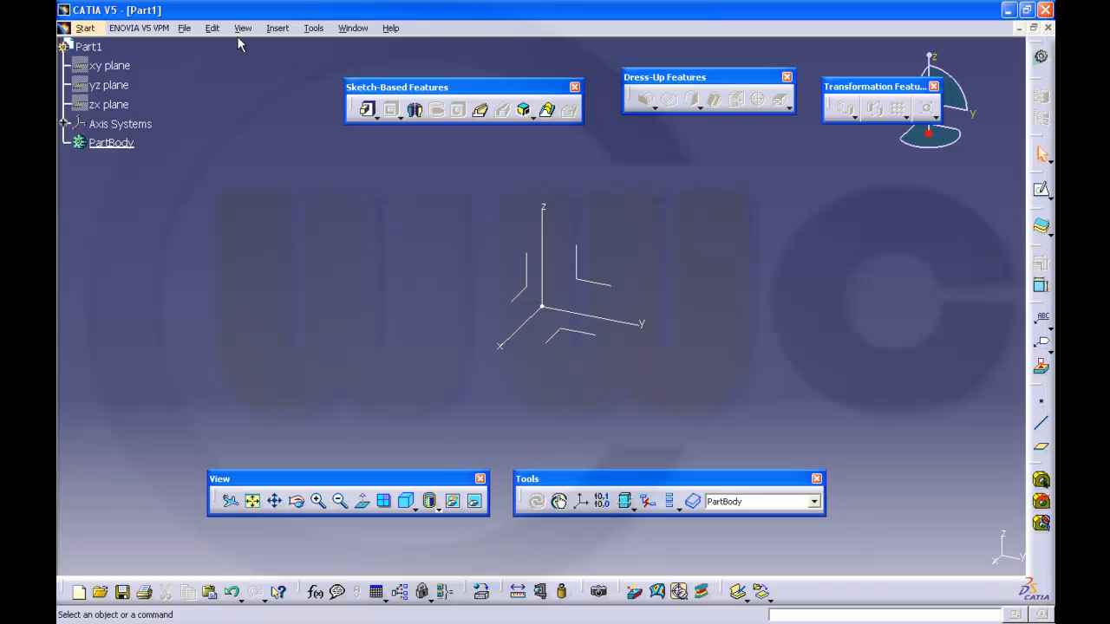
Restore every toolbar's position using Restore position in Tools > Customize > Toolbars, and confirm
click(243, 28)
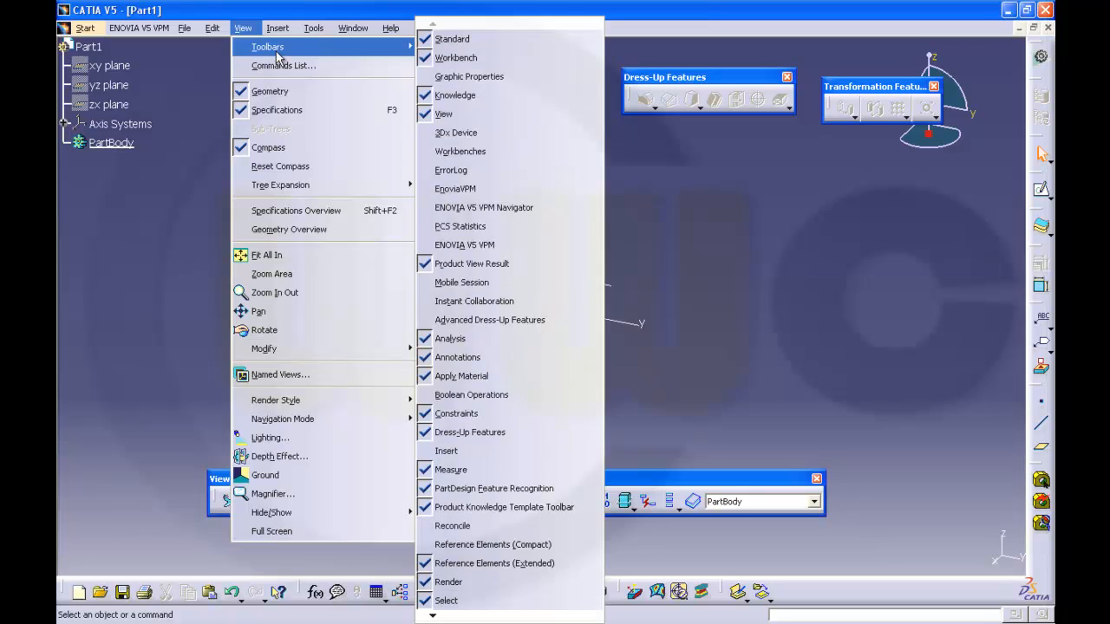
mouse_move(460, 226)
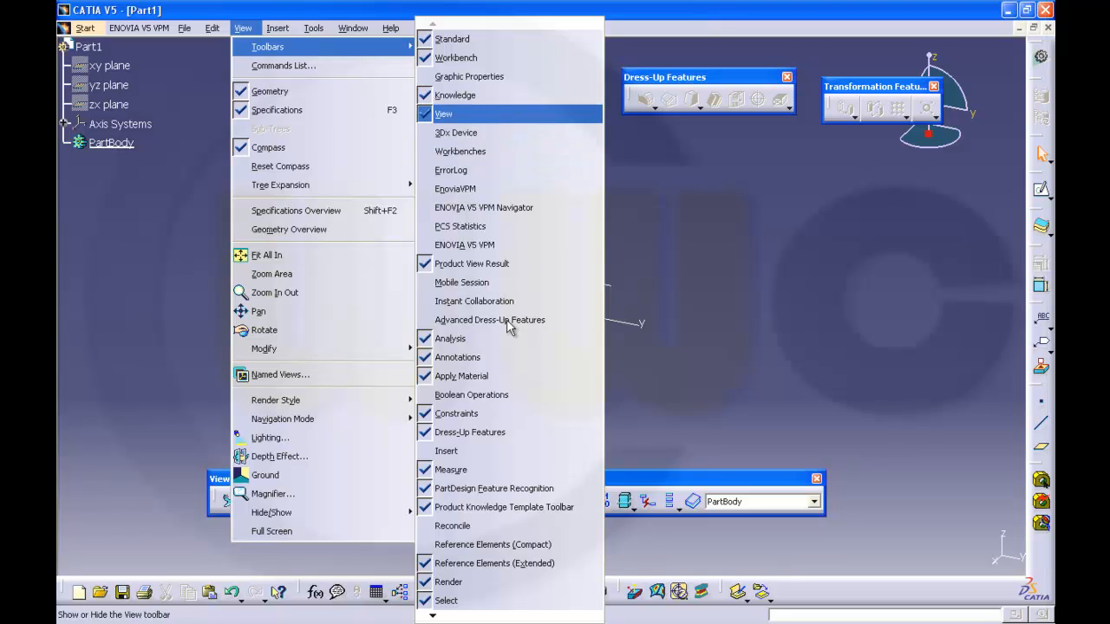
mouse_move(453, 381)
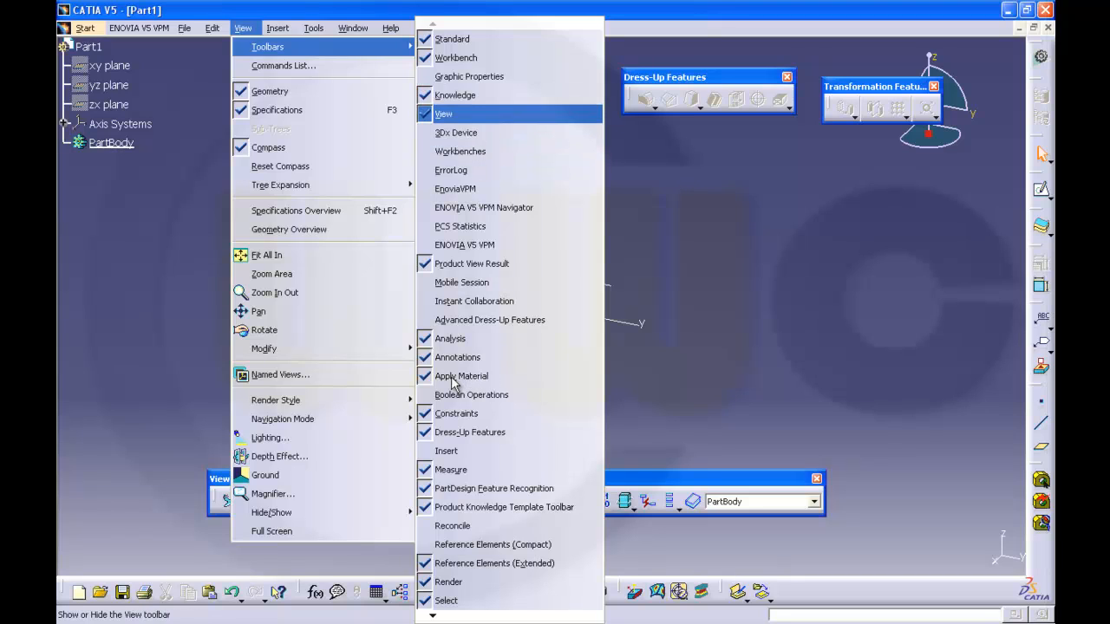
mouse_move(456, 384)
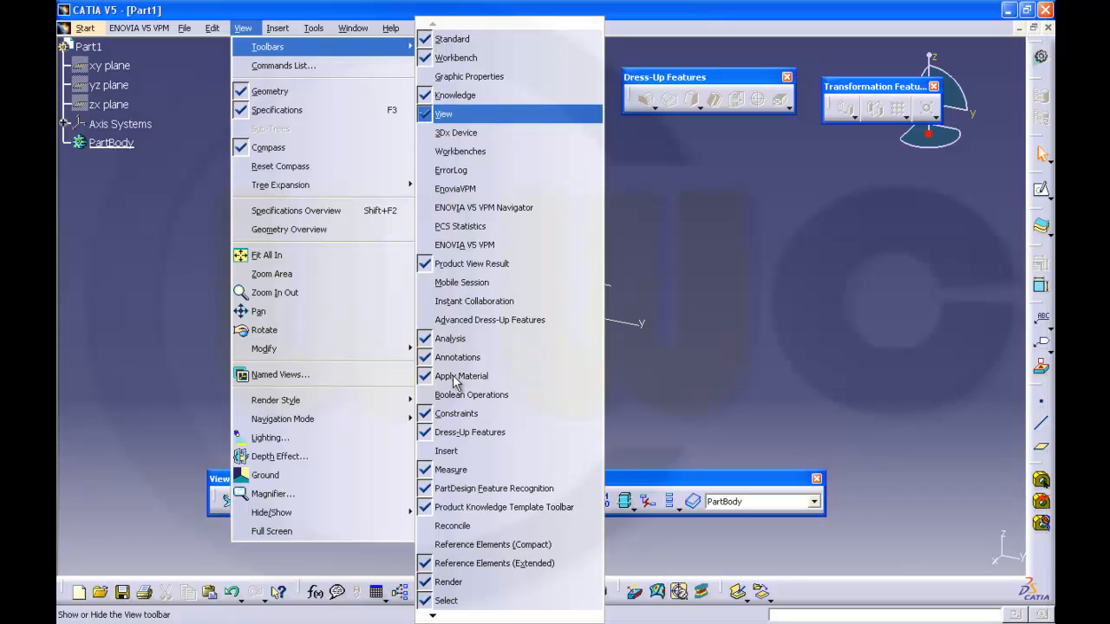
mouse_move(438, 384)
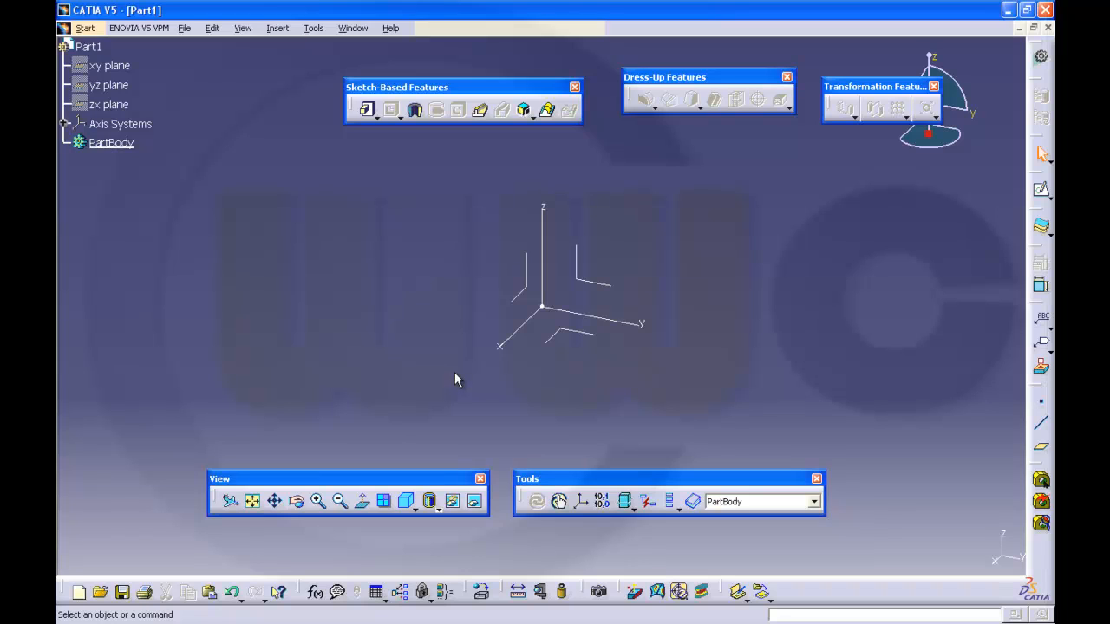
click(313, 28)
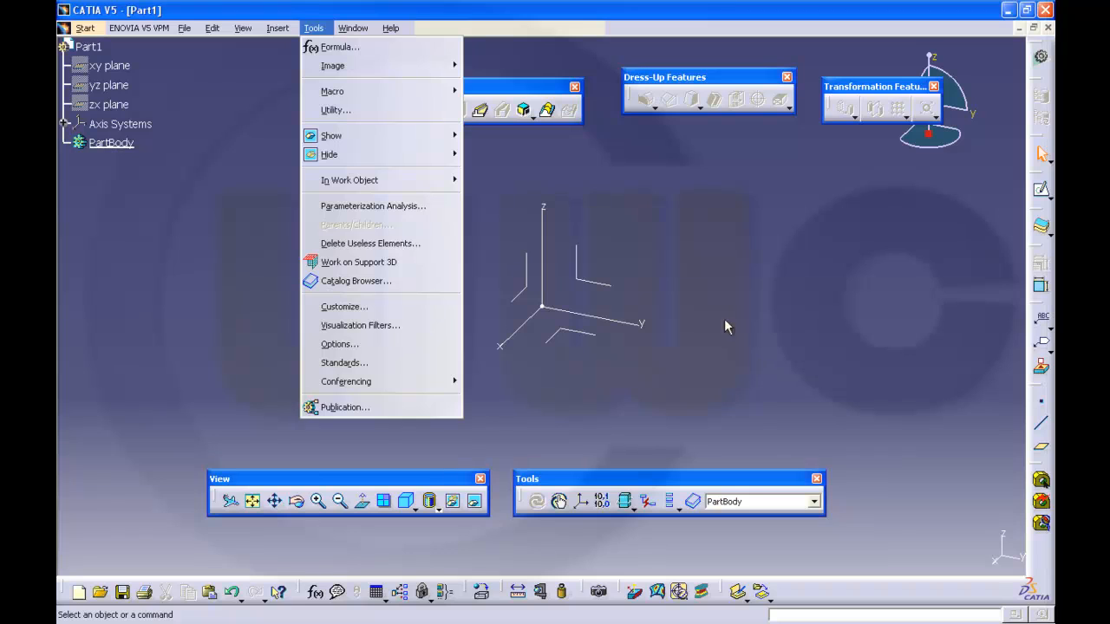
mouse_move(344, 306)
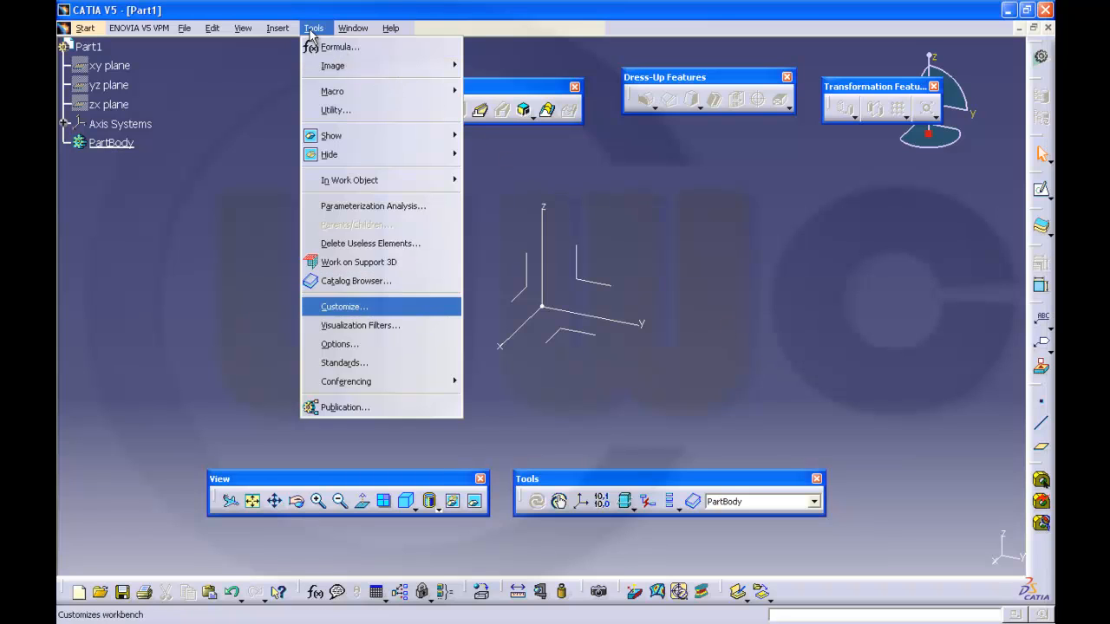
click(344, 306)
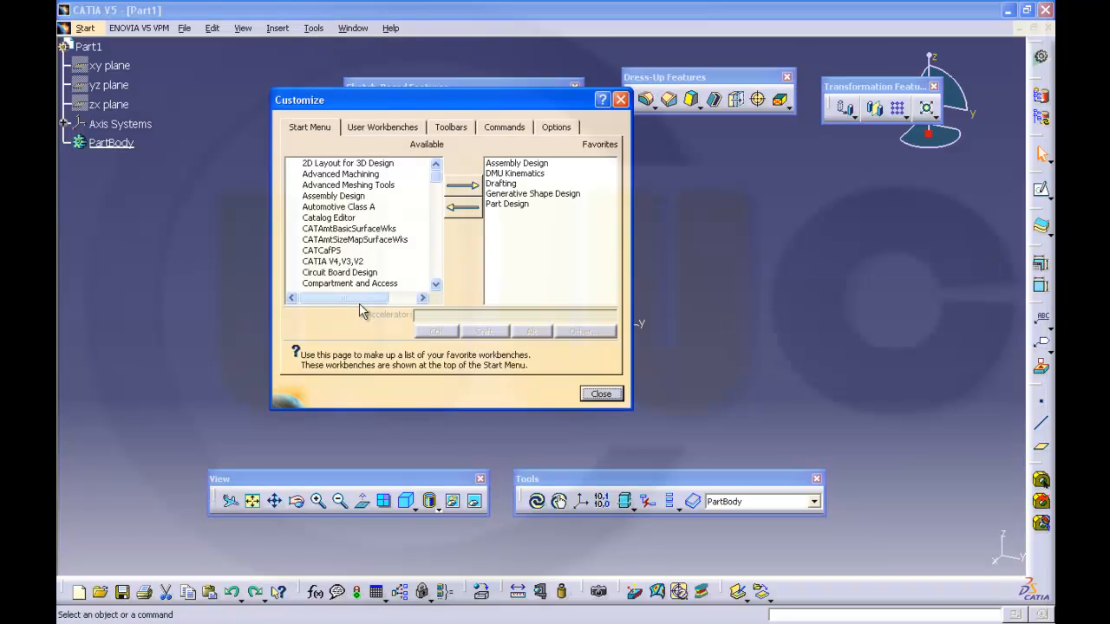
click(450, 126)
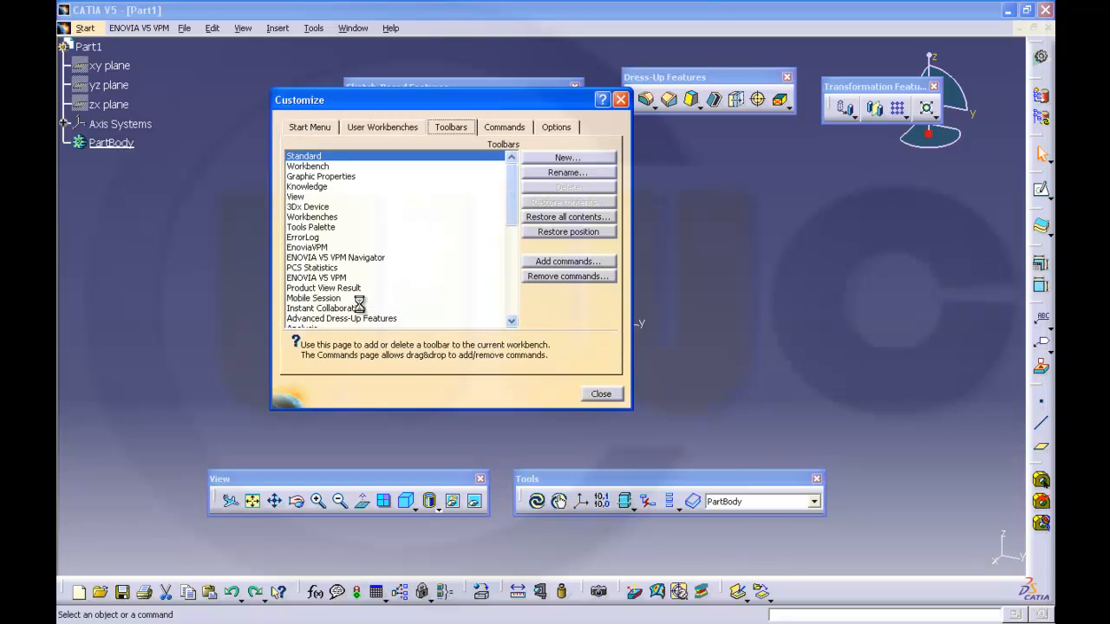
click(568, 216)
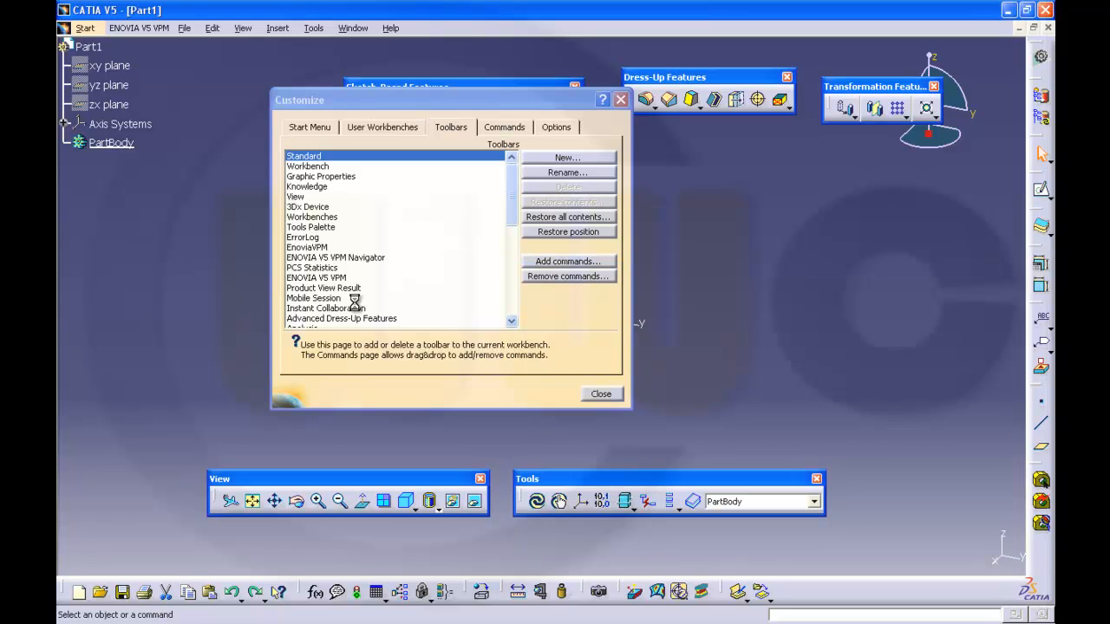
click(567, 231)
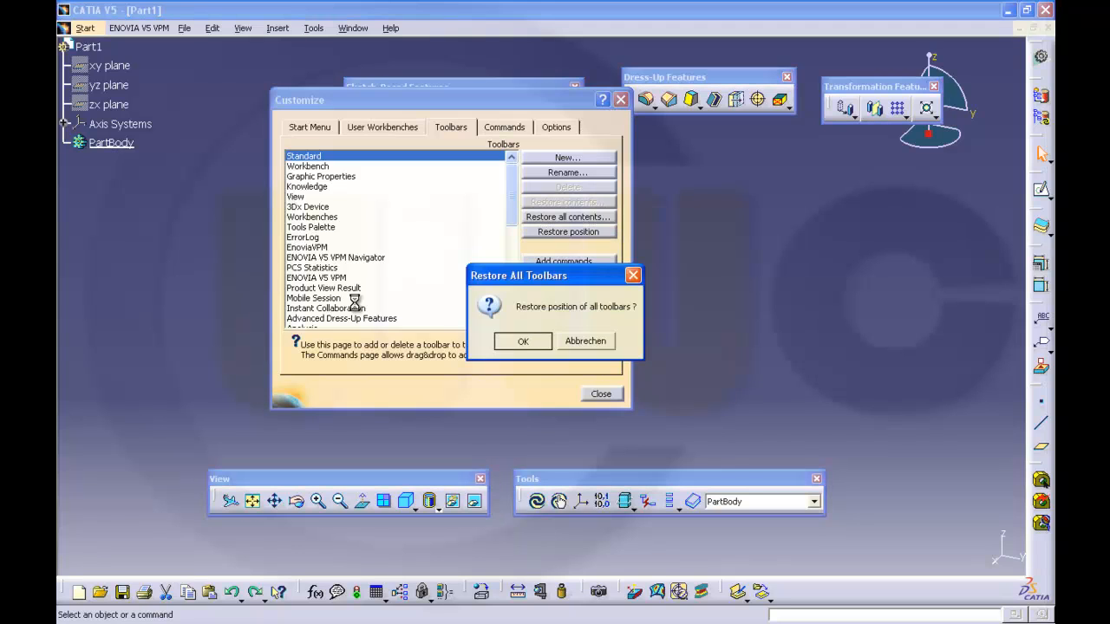
click(522, 341)
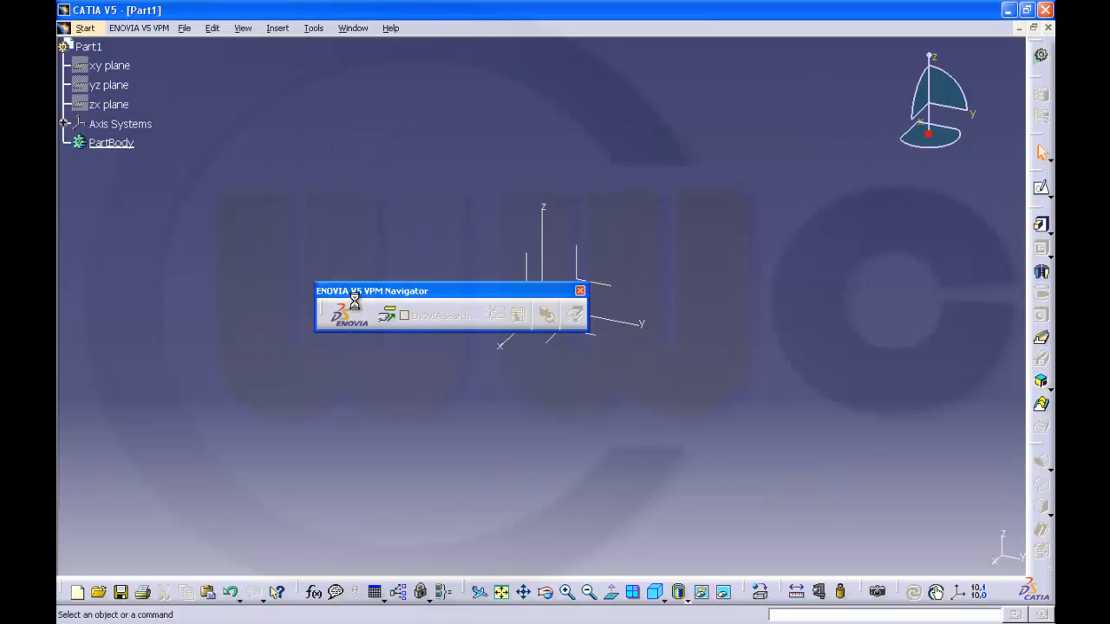
Close the floating ENOVIA V5 VPM Navigator toolbar
click(580, 290)
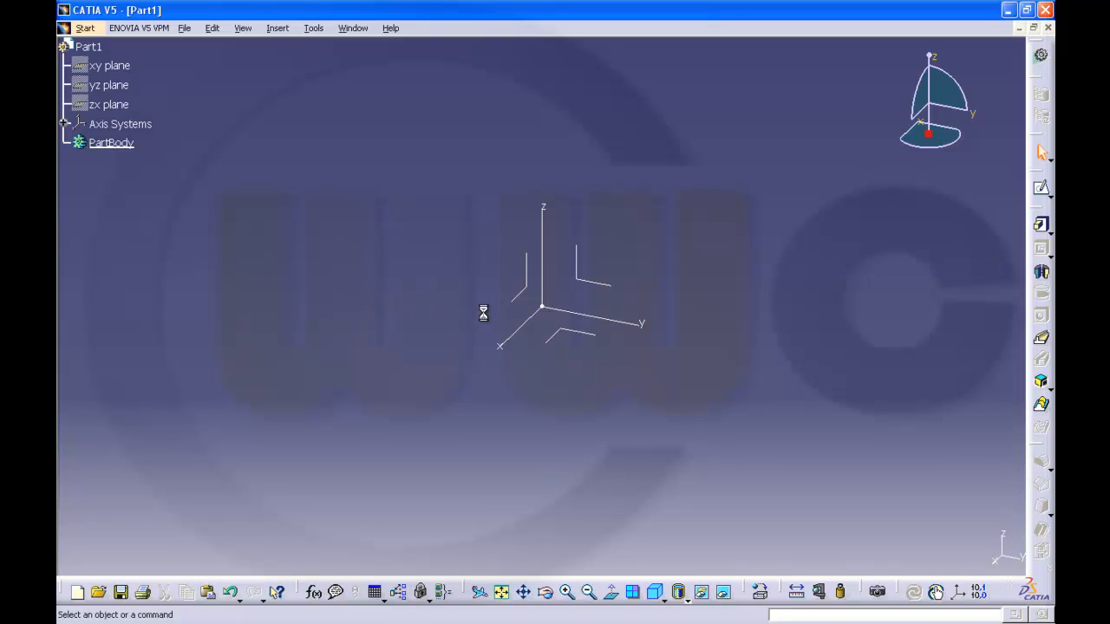
mouse_move(546, 317)
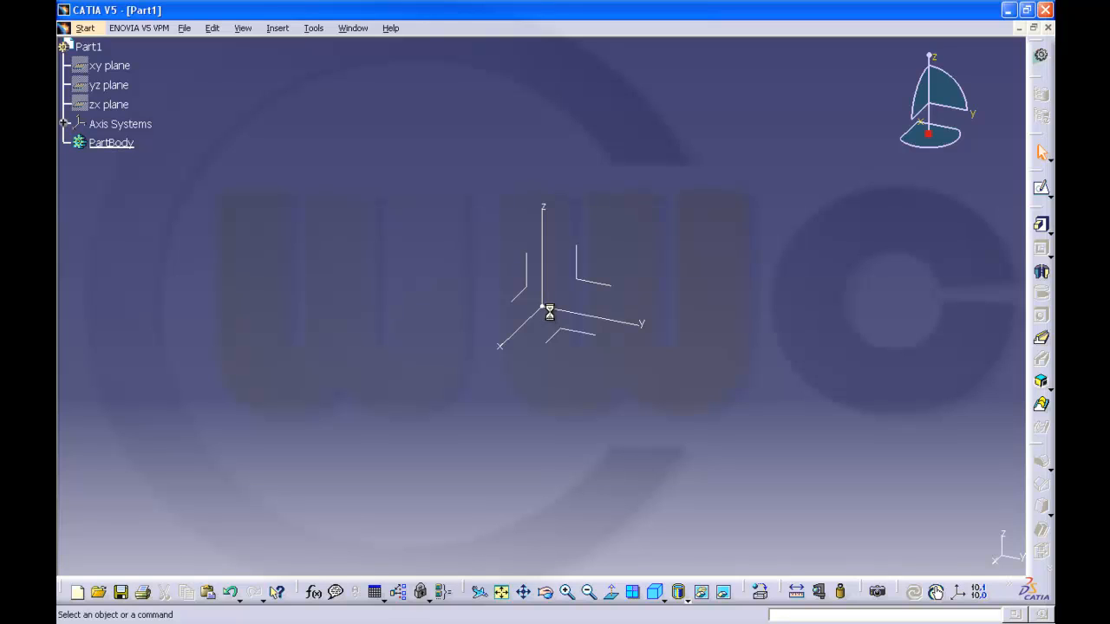
click(242, 27)
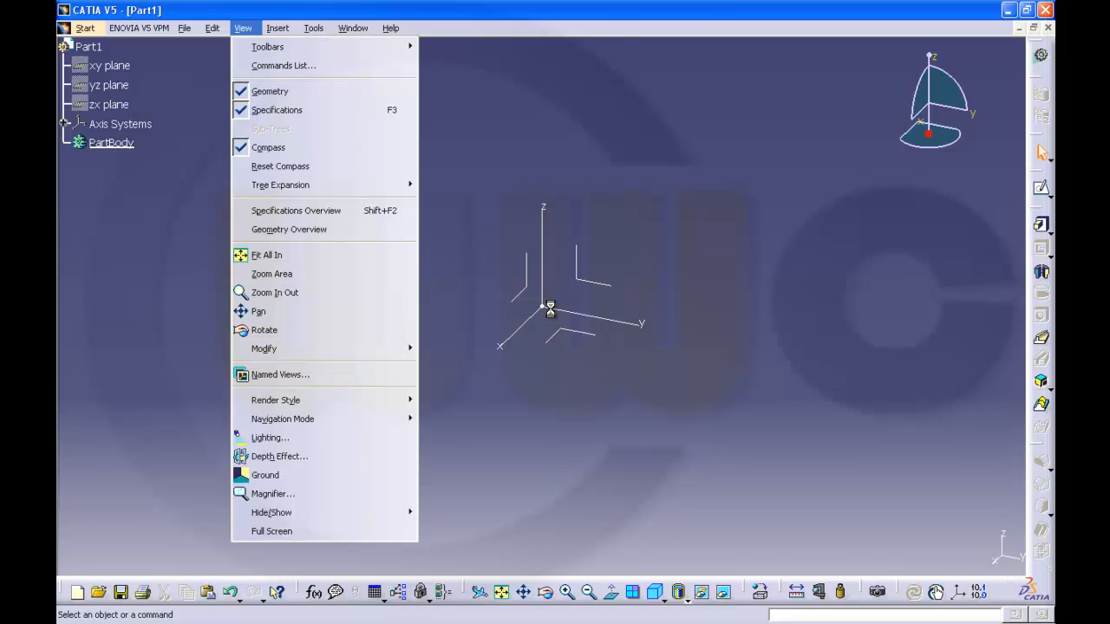
Bring up the Toolbars list from the View menu
click(267, 47)
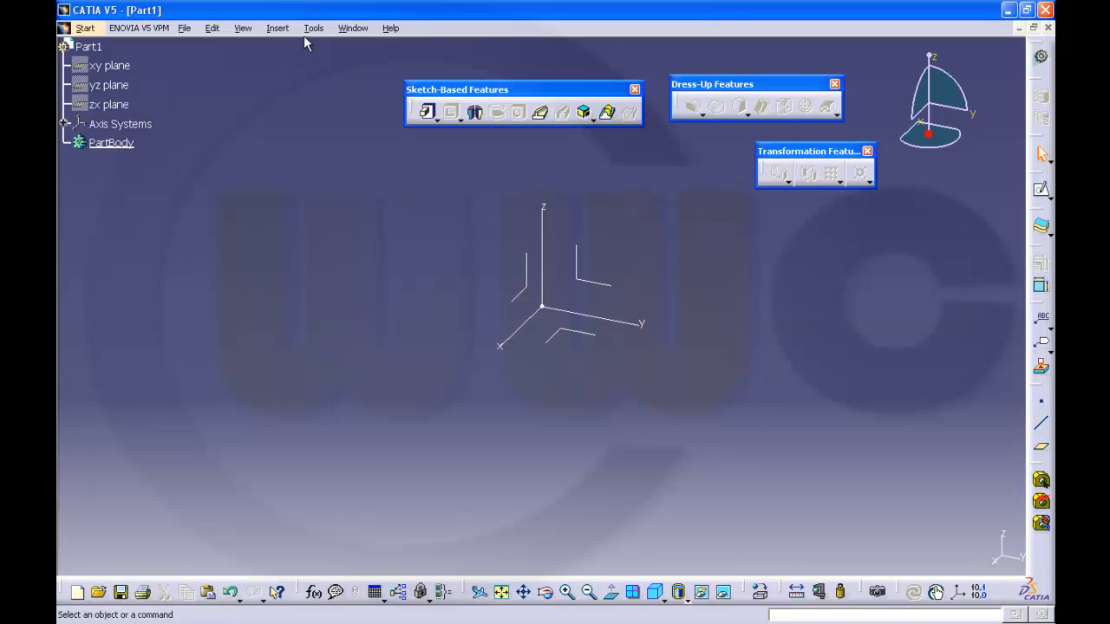
mouse_move(256, 47)
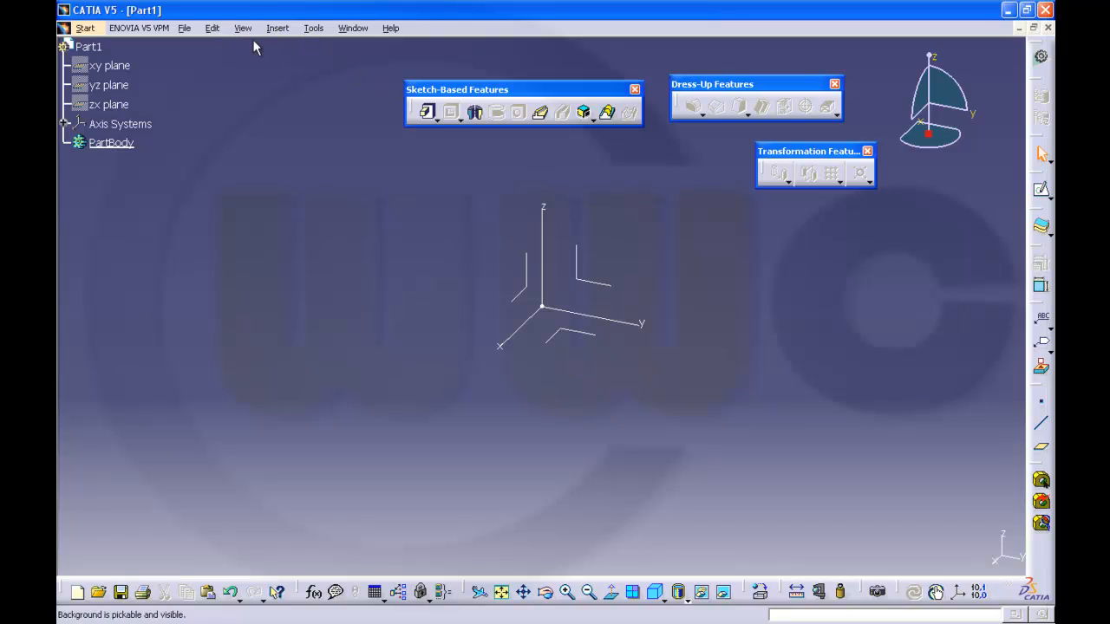
mouse_move(455, 169)
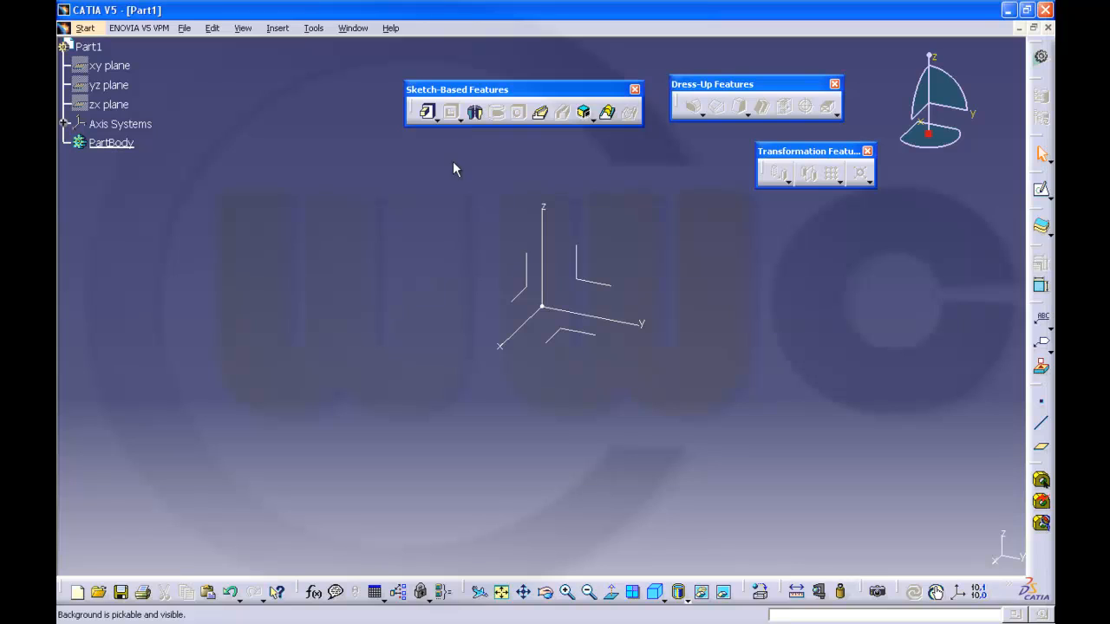
mouse_move(742, 273)
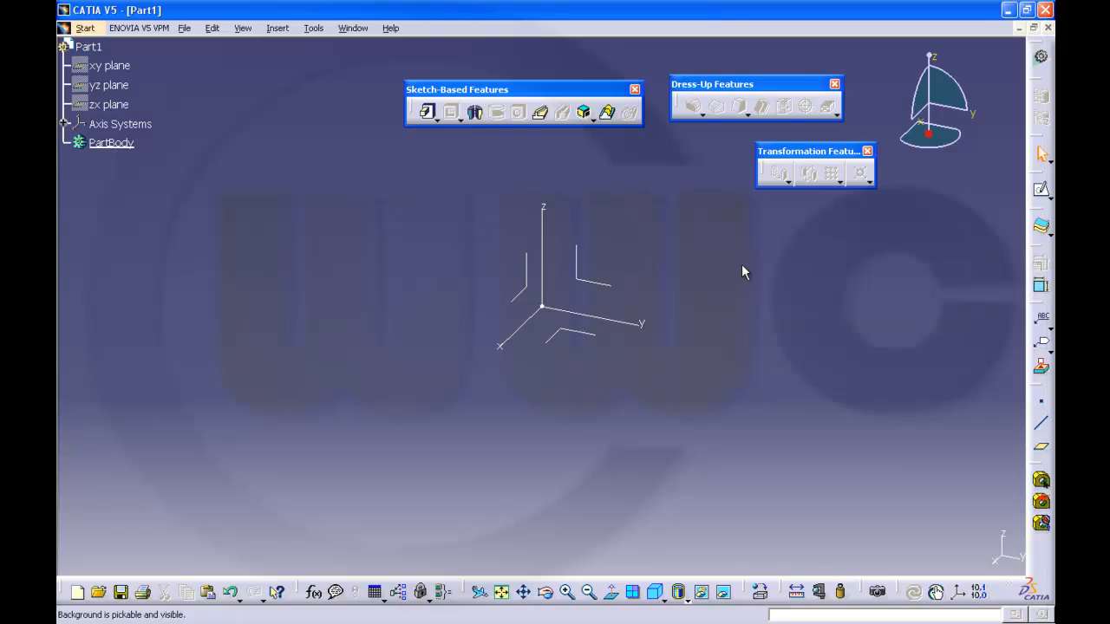
mouse_move(1034, 186)
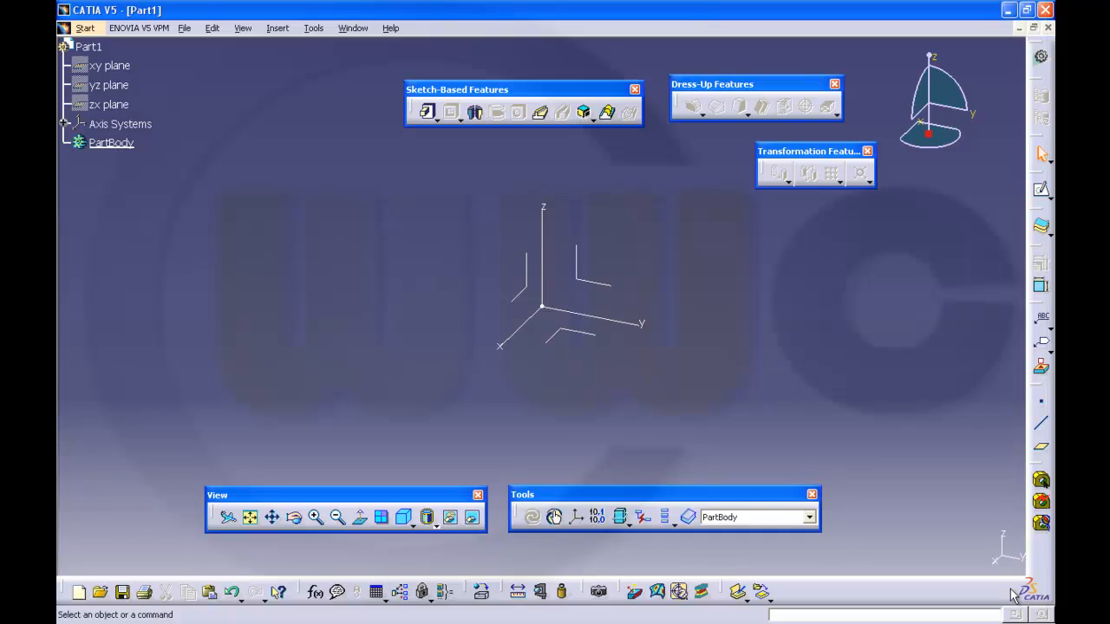
mouse_move(1049, 586)
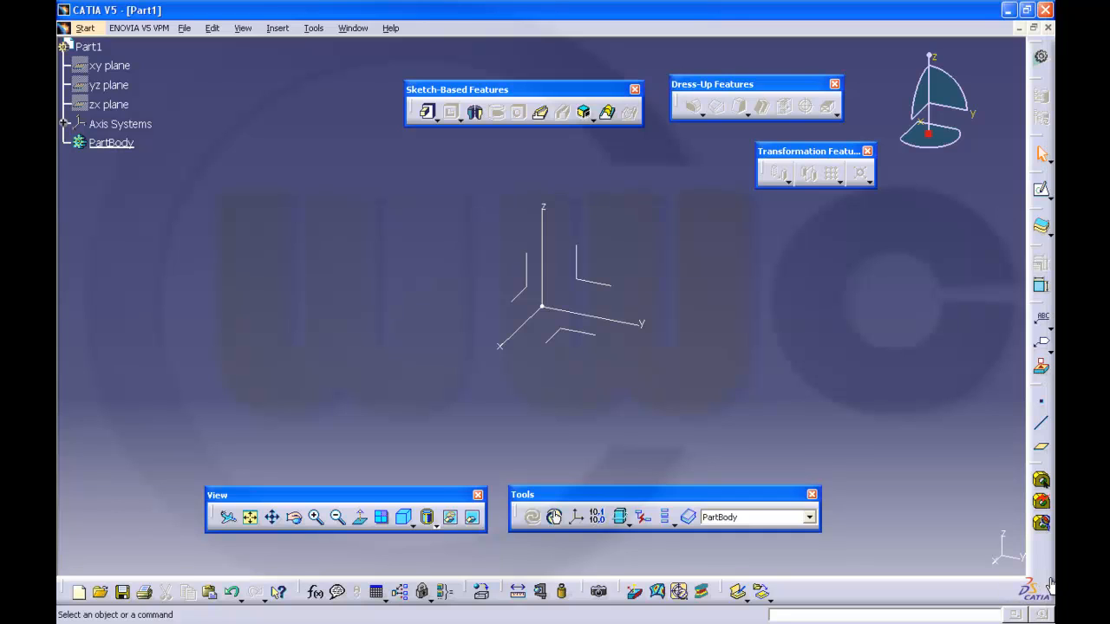
mouse_move(833, 371)
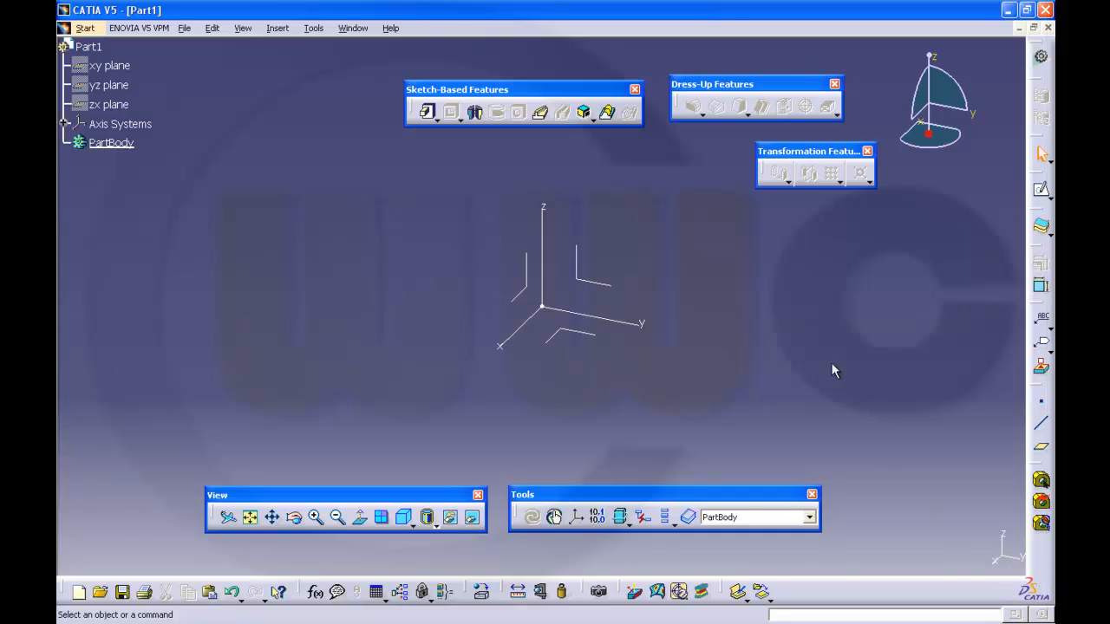
mouse_move(843, 349)
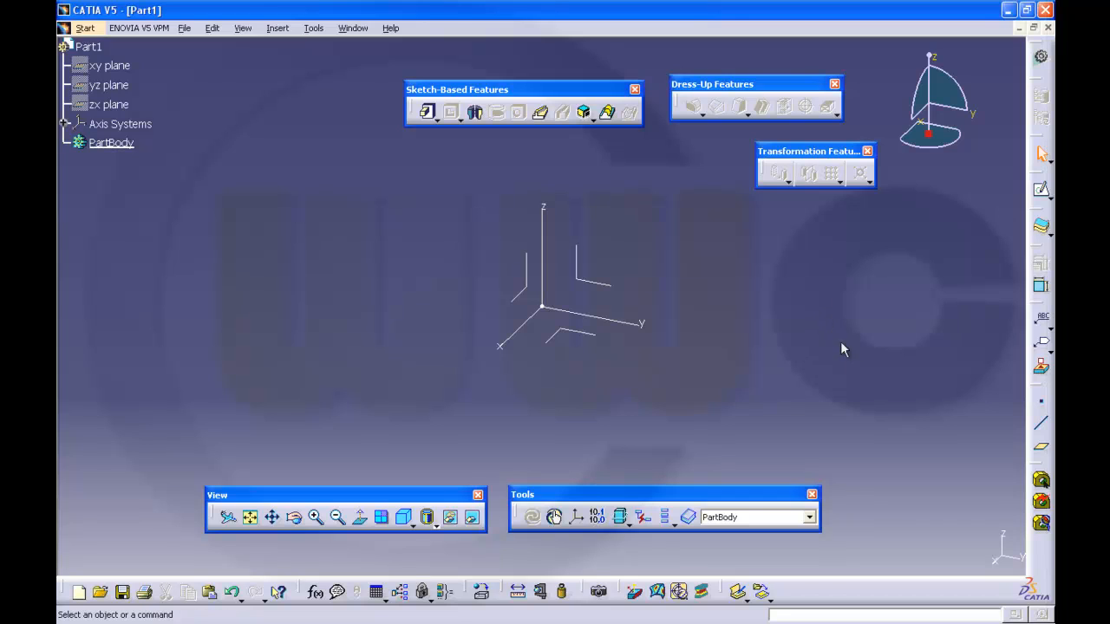
mouse_move(1049, 518)
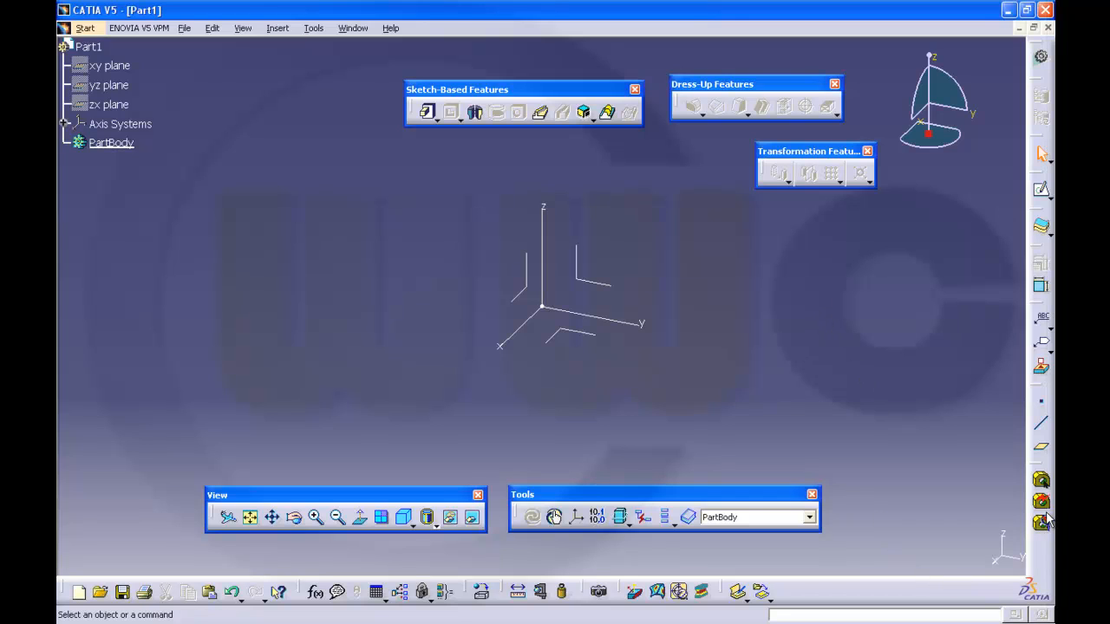
mouse_move(973, 513)
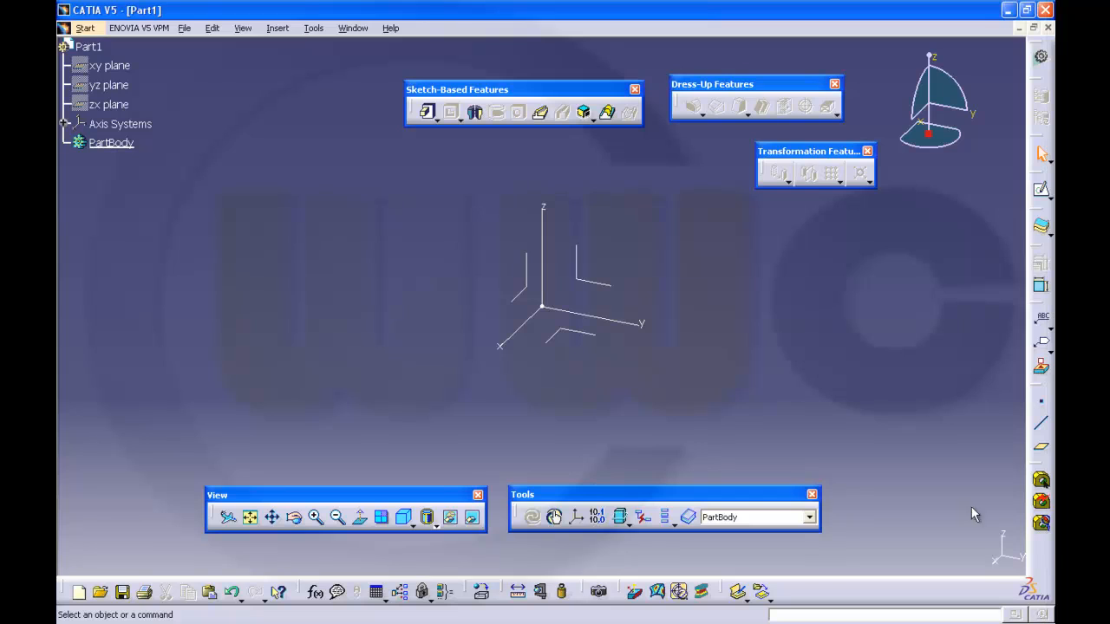
mouse_move(767, 362)
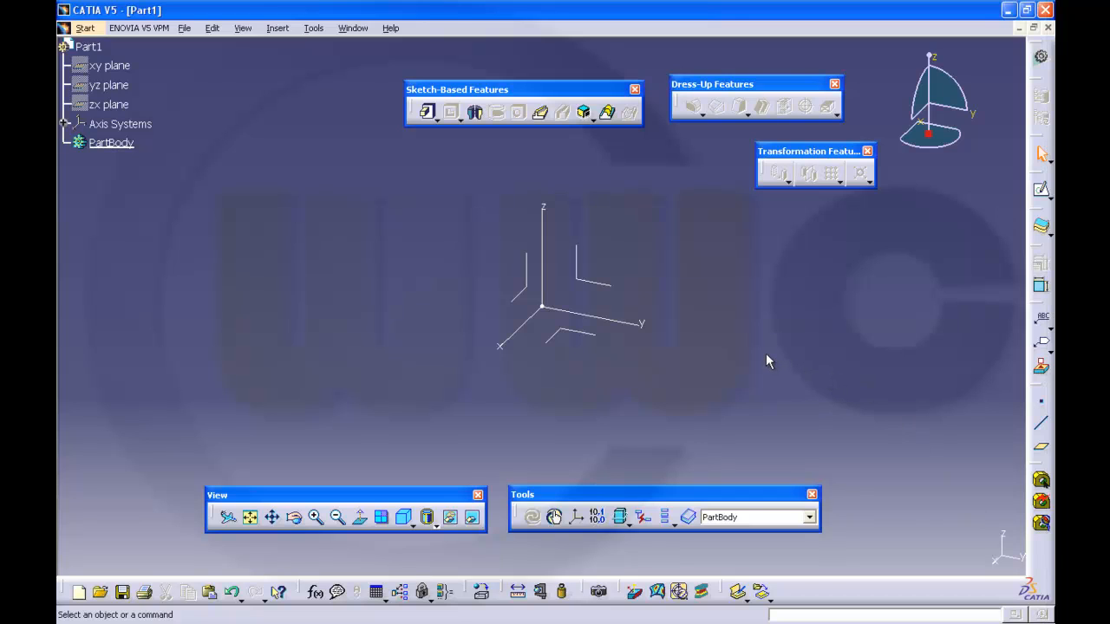
mouse_move(764, 351)
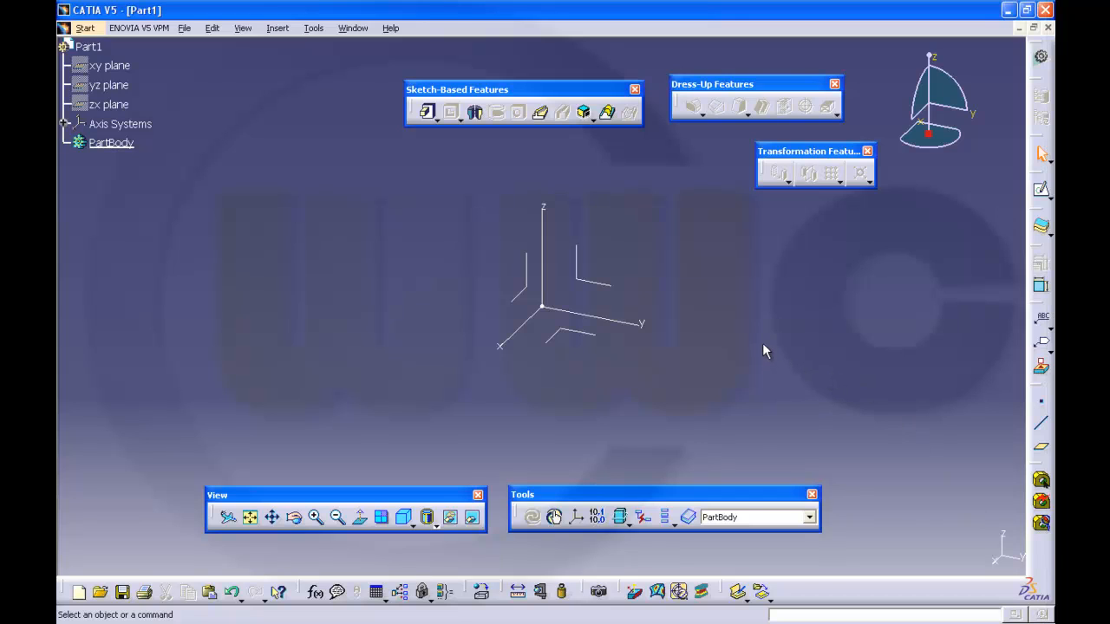
mouse_move(807, 214)
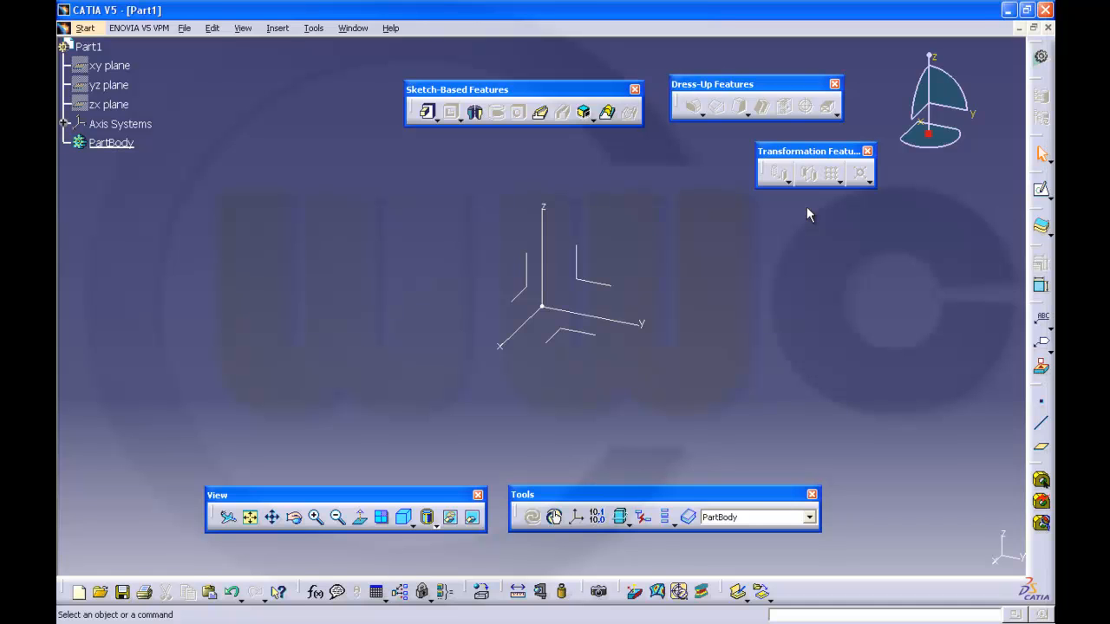